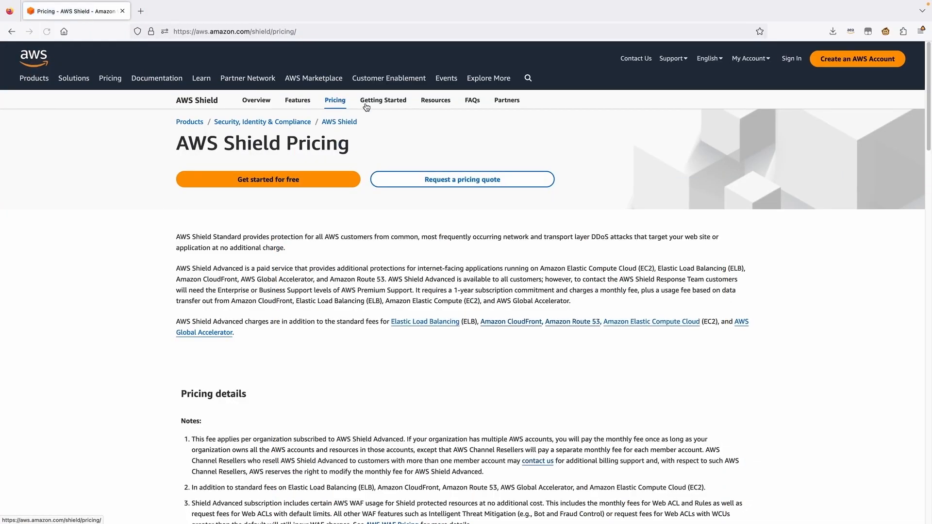
Scroll to the Pricing details table showing Shield Advanced's $3,000 monthly fee.
scroll("down", 3)
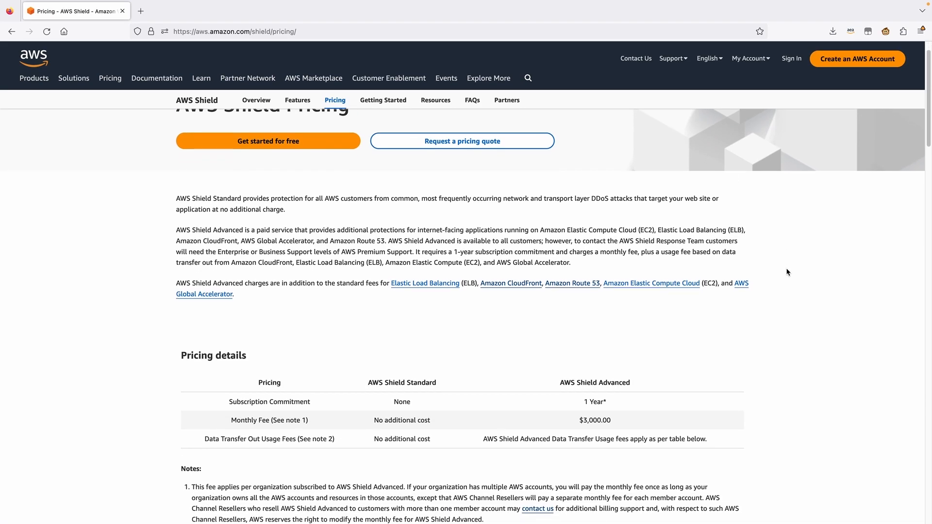
scroll("down", 3)
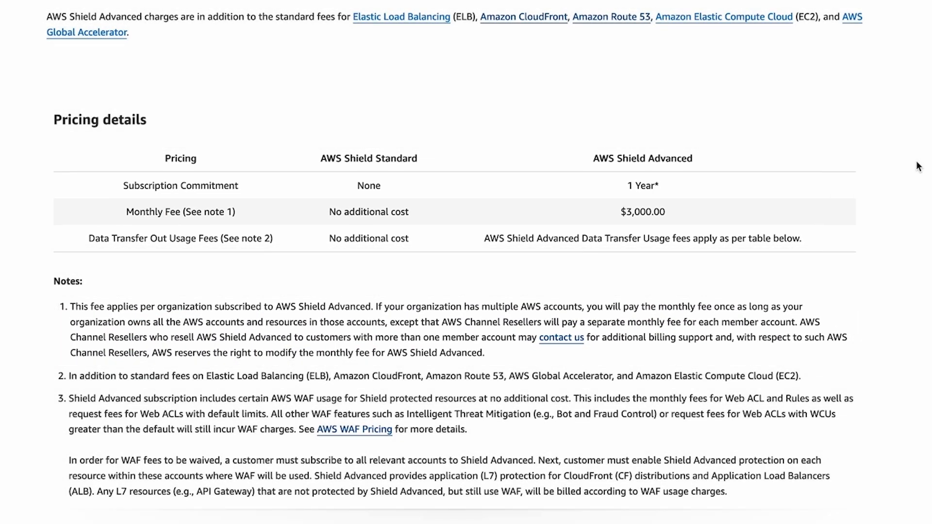
Scroll to the Shield Advanced Data Transfer Out Usage Fees table for US East (Ohio).
scroll("down", 3)
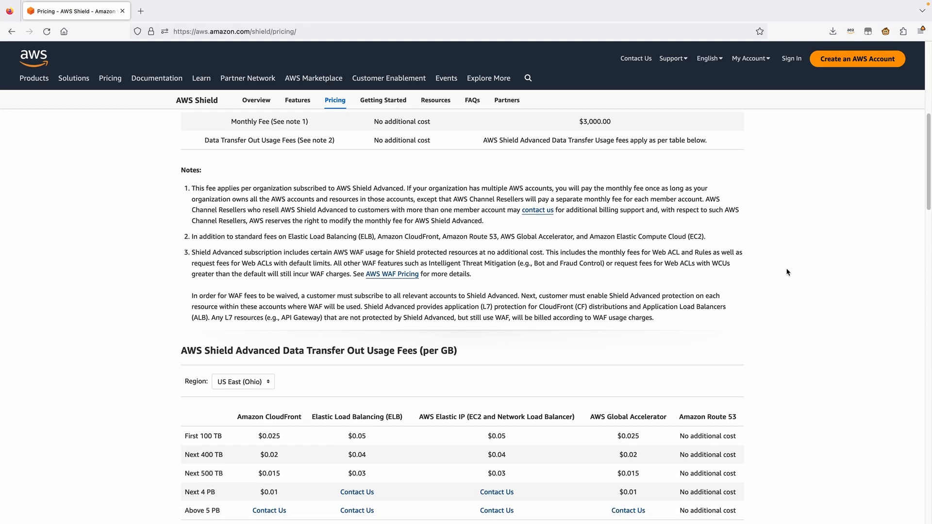
scroll("down", 3)
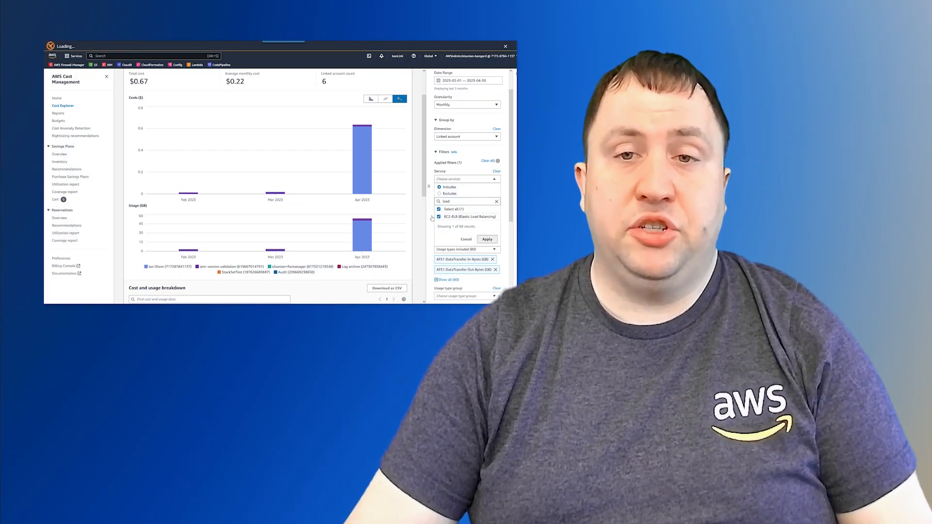
Bring up the AWS Pricing Calculator home page in the browser.
left_click(487, 239)
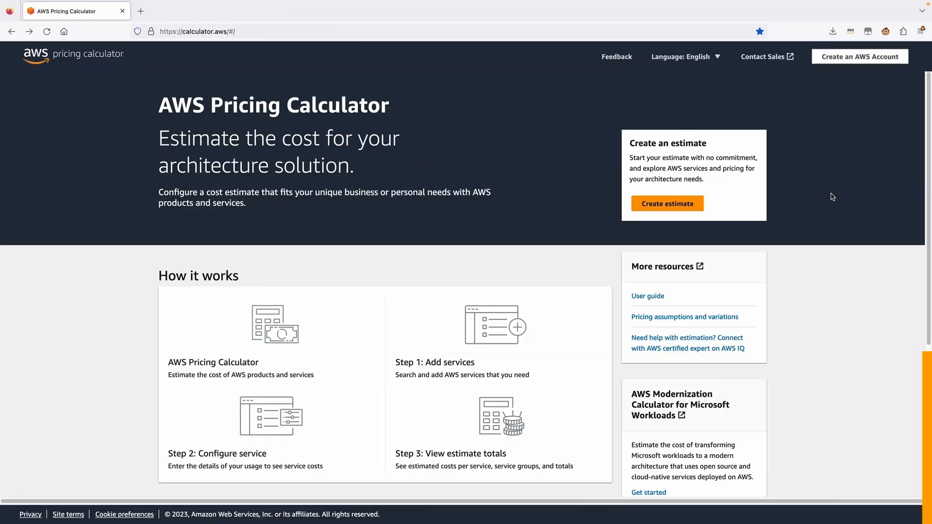
Create a new estimate, reaching the Add service page for US East (Ohio).
left_click(667, 203)
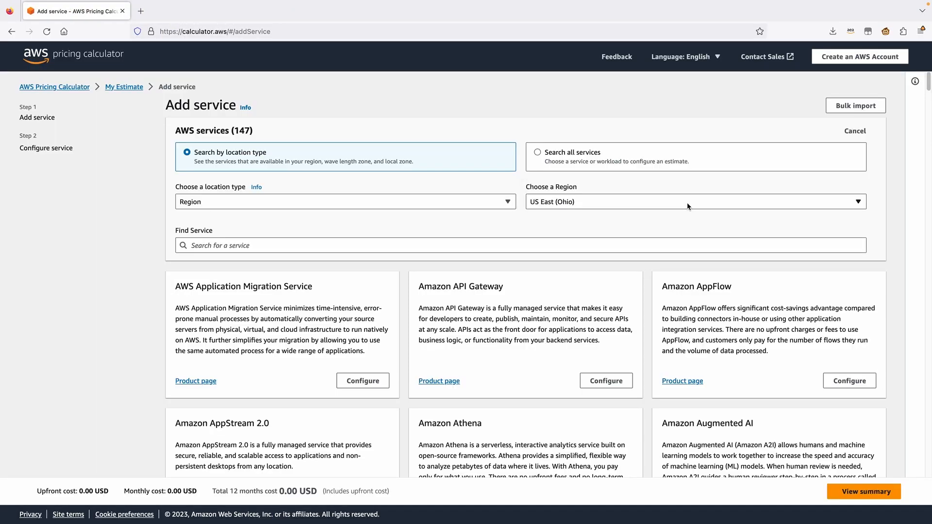
mouse_move(660, 206)
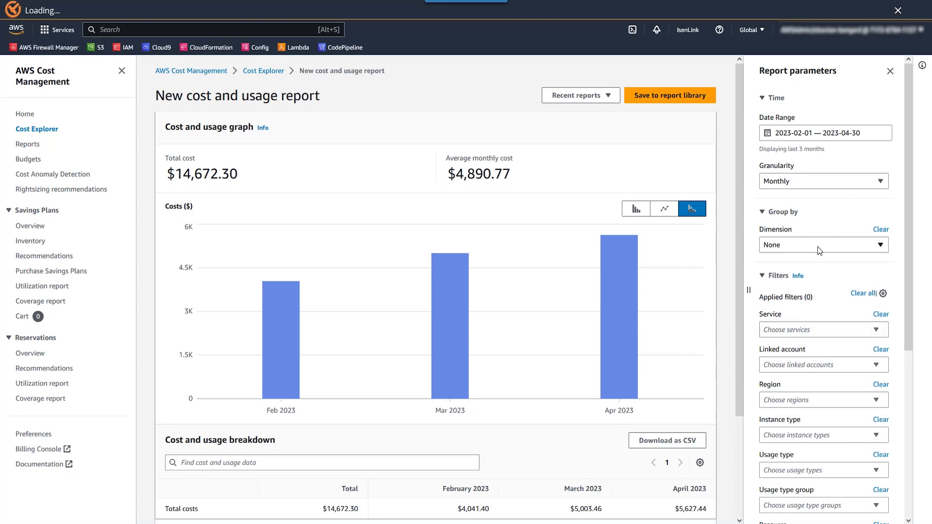
Group the report by Linked account and filter to CloudFront DataTransfer usage types.
left_click(822, 245)
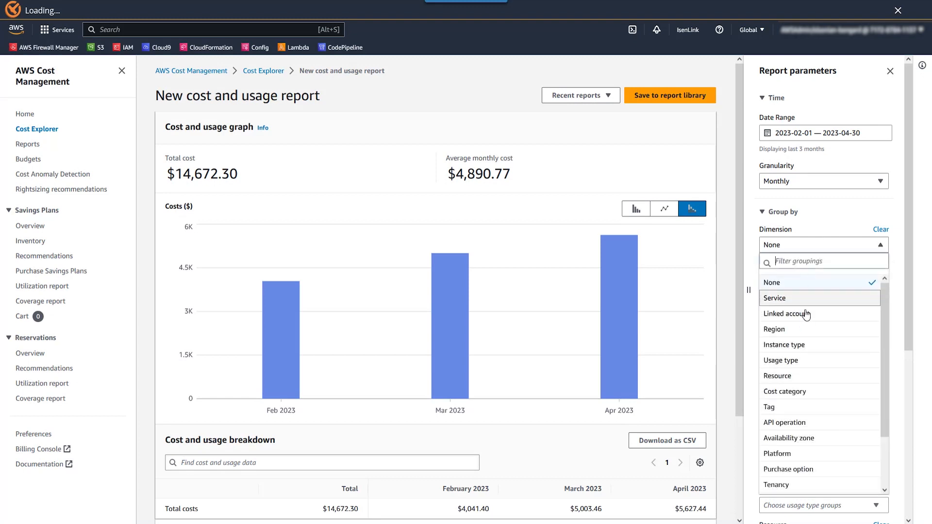
left_click(788, 314)
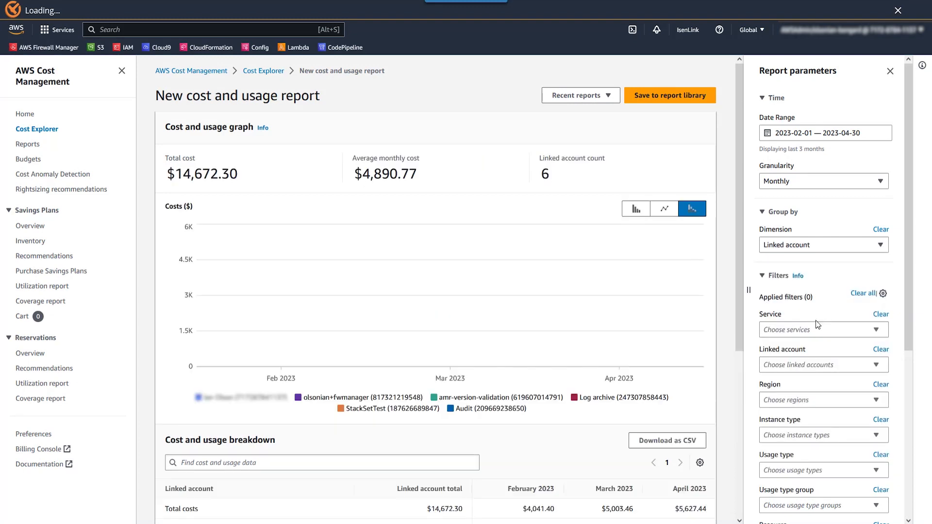
left_click(820, 329)
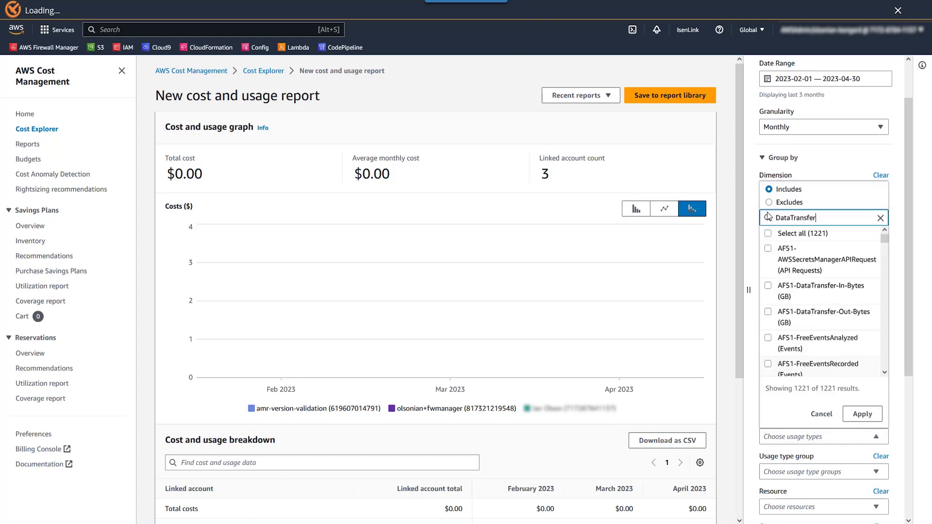
type("DataTransfer")
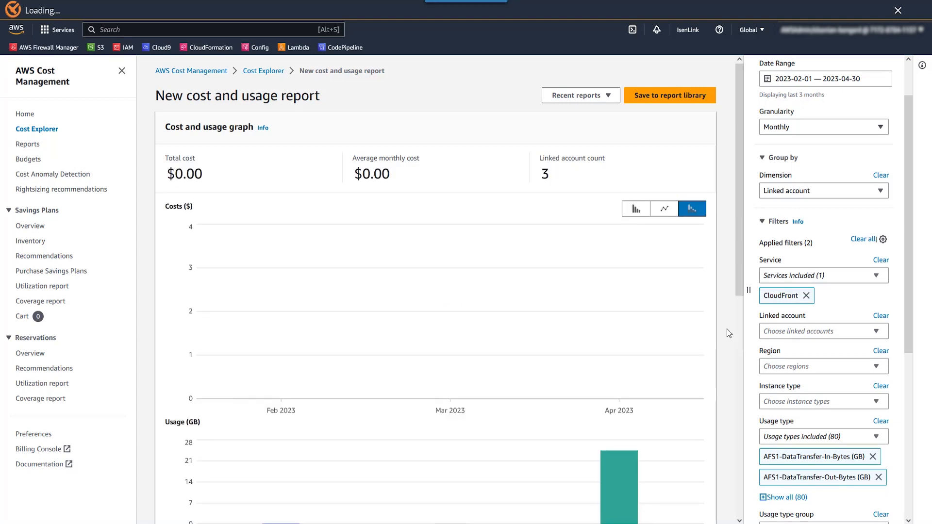
Scroll to the cost and usage breakdown showing 24.67 GB CloudFront usage.
scroll("down", 3)
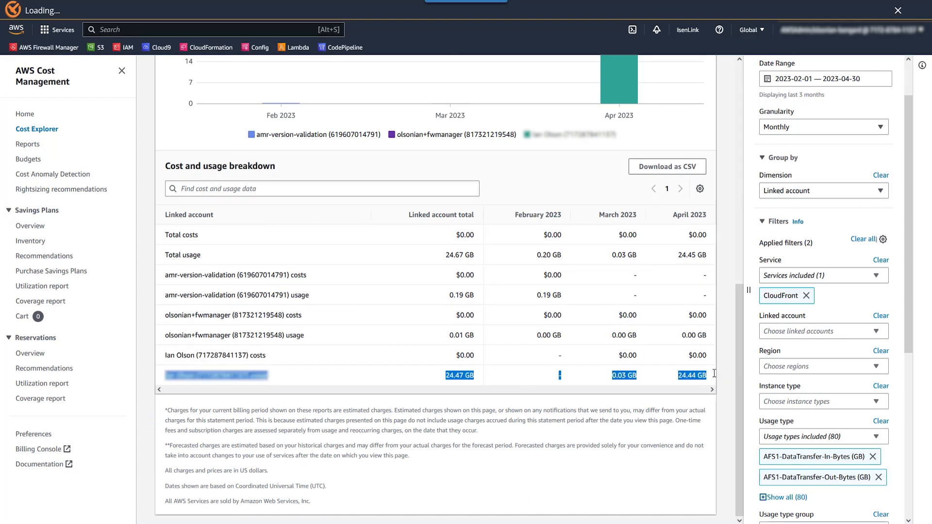
mouse_move(713, 376)
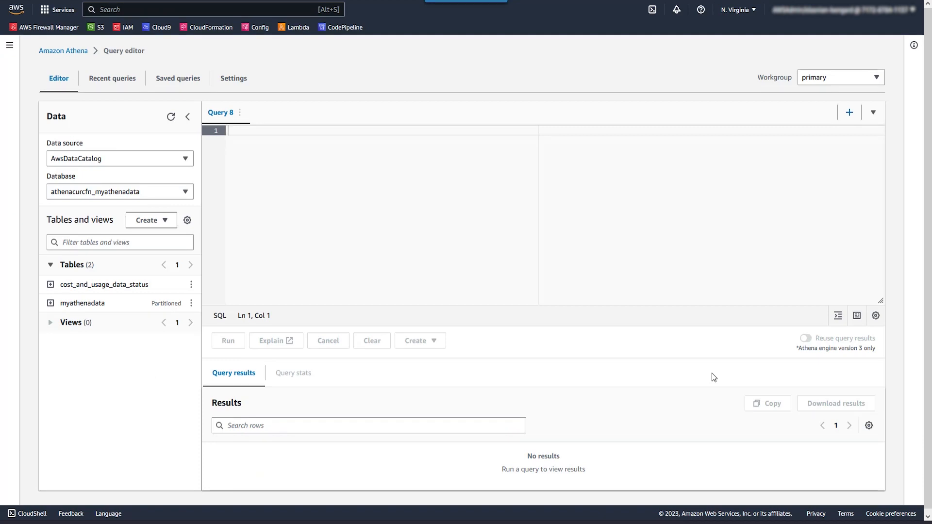
mouse_move(735, 336)
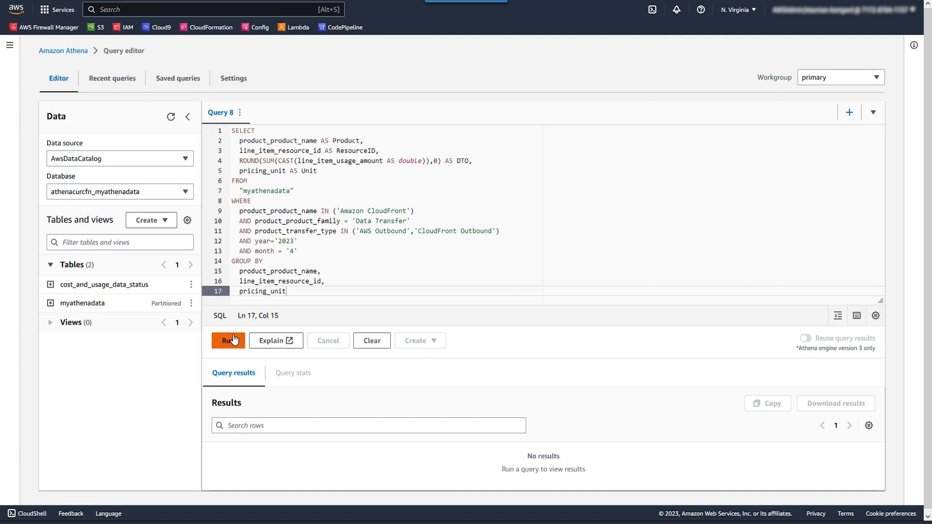
Run the CloudFront data-transfer-out query, returning 24.0 GB and 0.0 GB distributions.
left_click(228, 341)
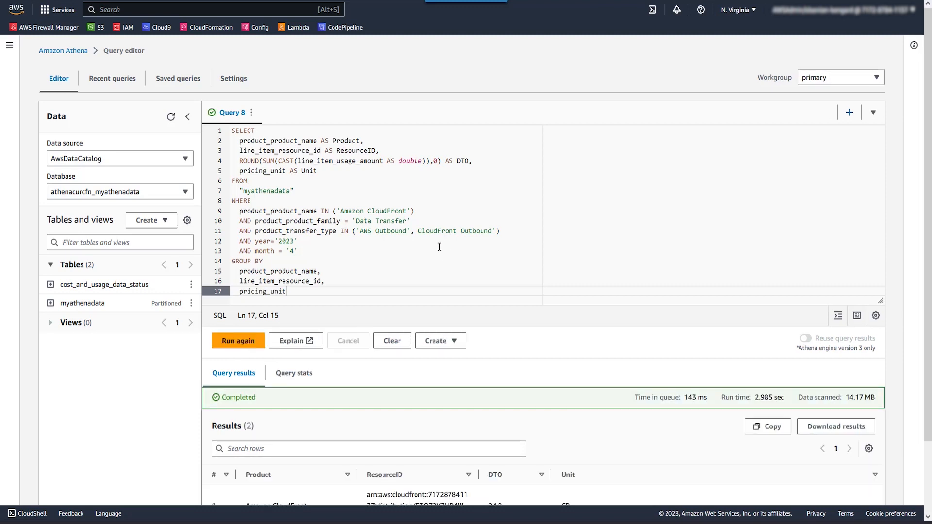
scroll("down", 3)
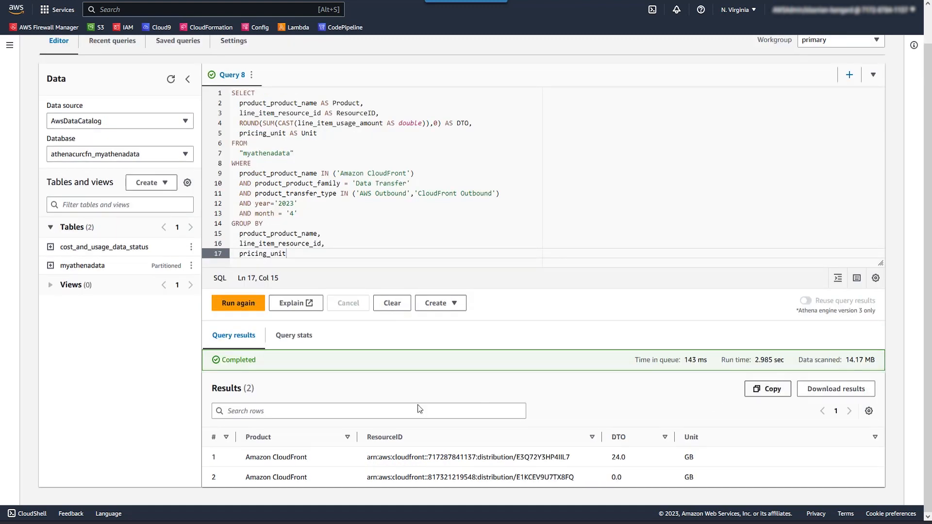
left_click(276, 458)
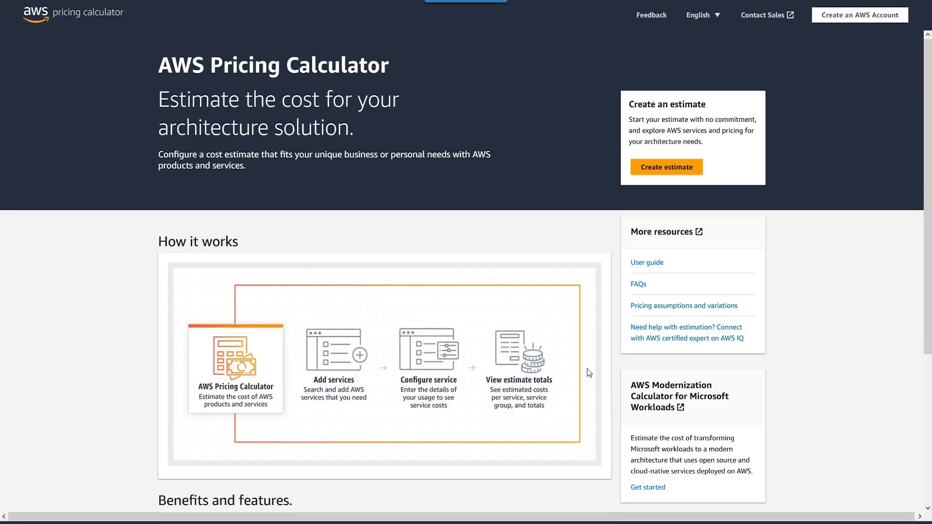
Add AWS Shield to the estimate from the service search.
left_click(666, 167)
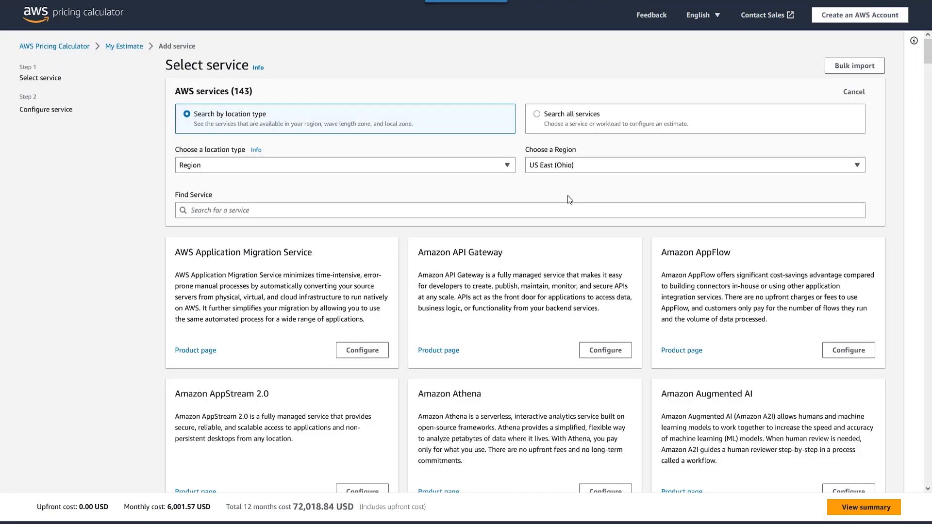
type("s")
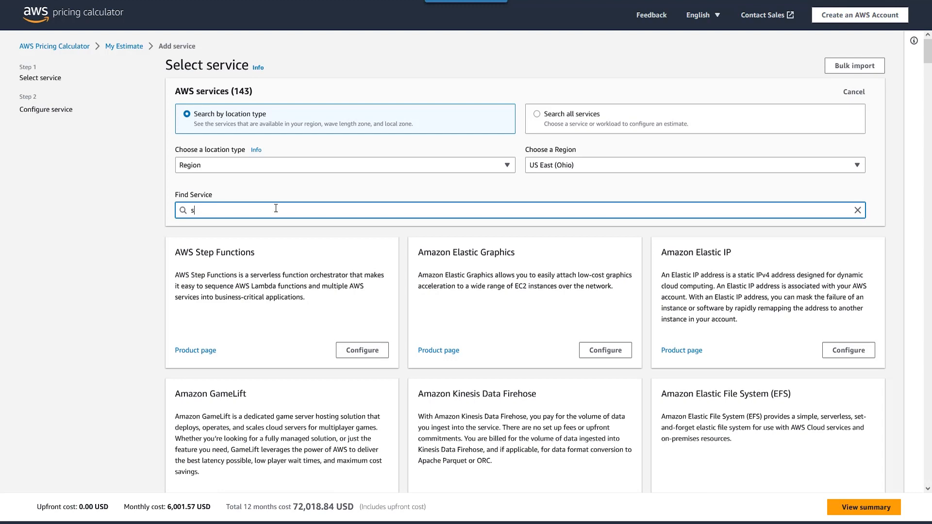
type("hield")
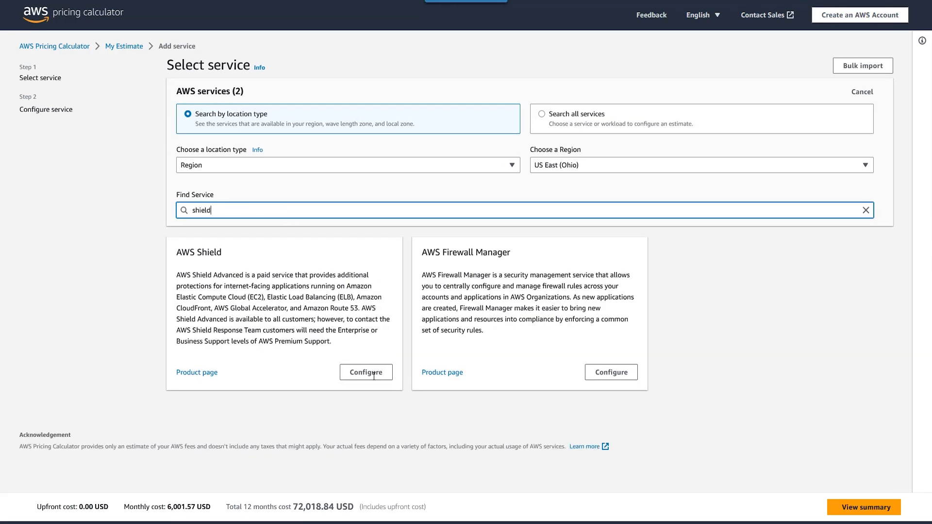
left_click(366, 372)
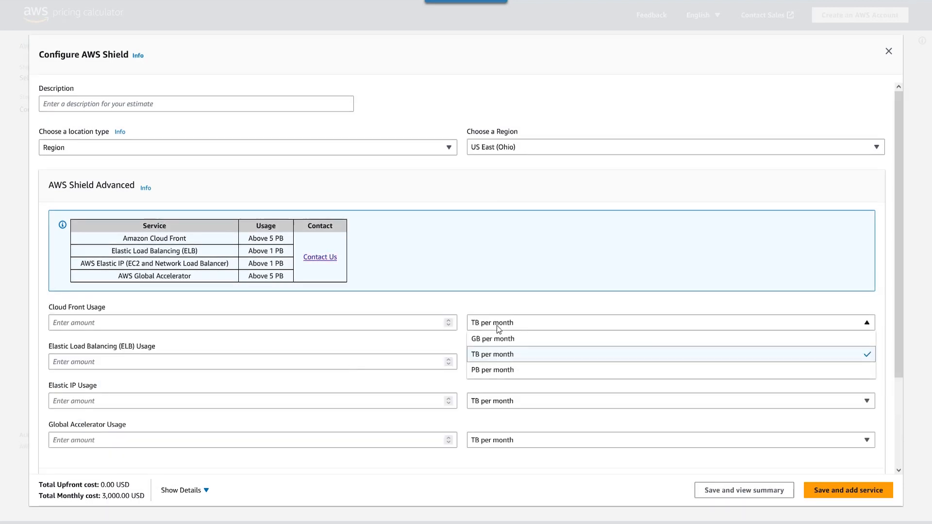
Set CloudFront usage to 24 GB per month, view the 3,000.60 USD calculation, and save it.
left_click(494, 338)
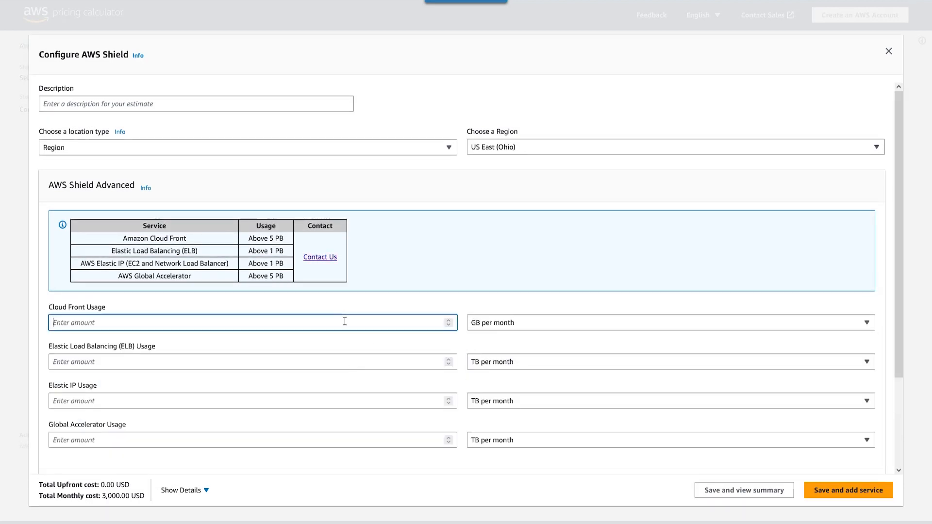
type("24")
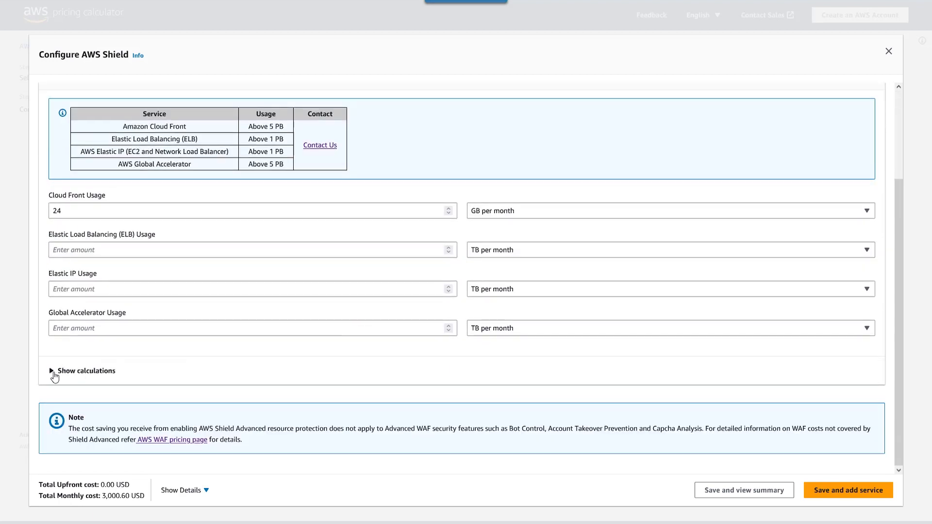
left_click(86, 371)
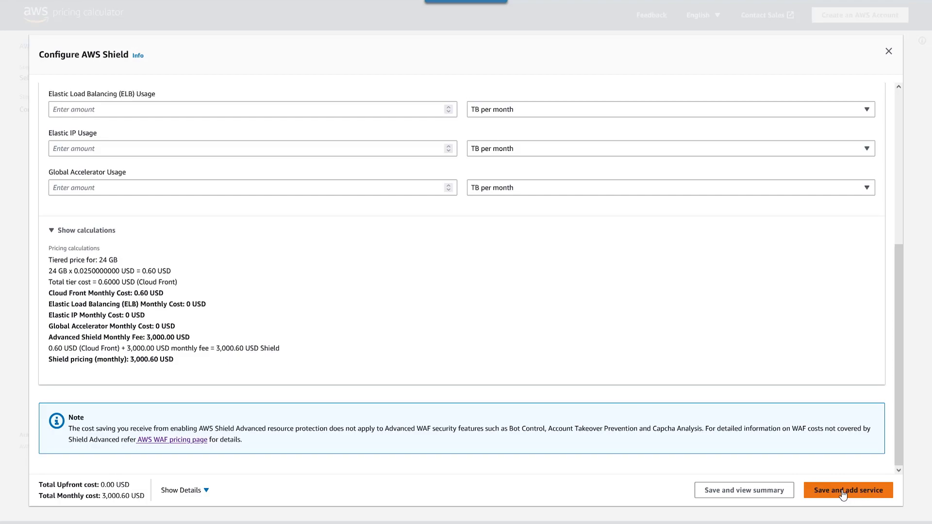
left_click(848, 490)
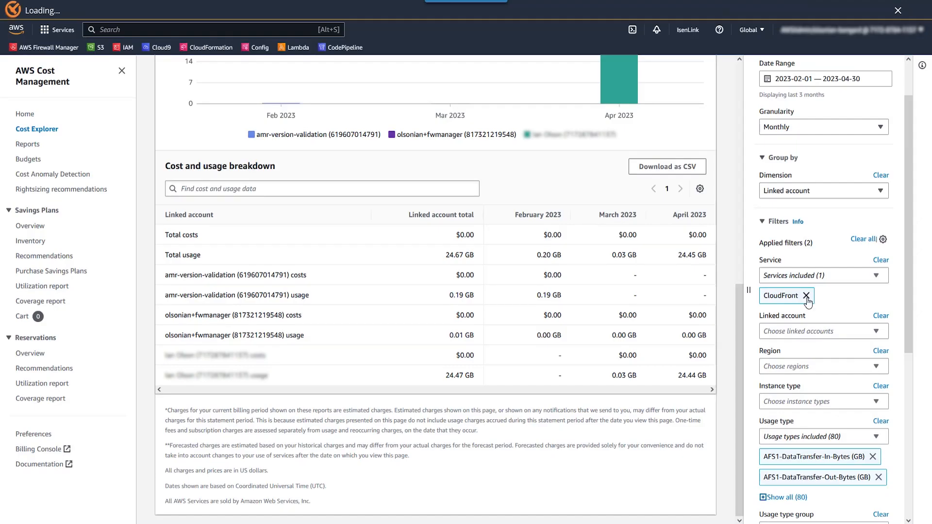
Remove the CloudFront service filter from the Cost Explorer report.
left_click(807, 295)
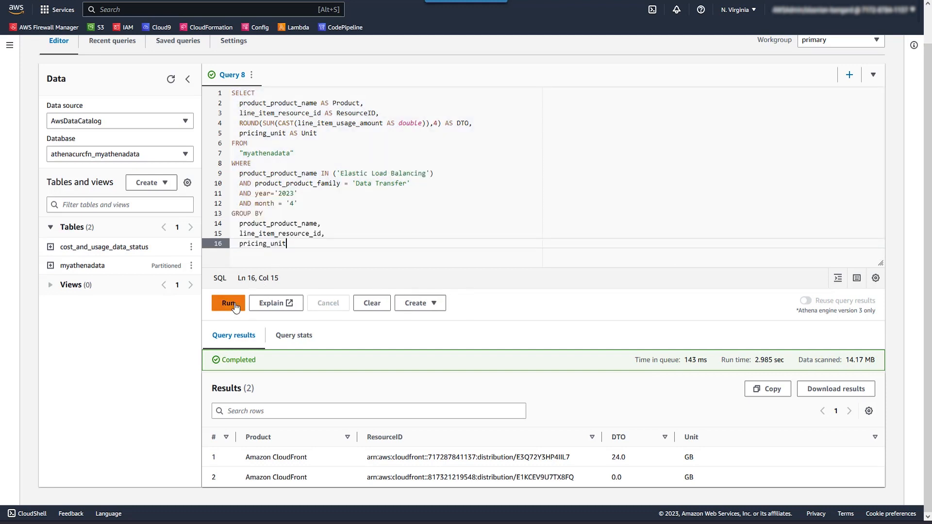
Run the Elastic Load Balancing query, listing 13 resources with data-transfer-out in GB.
left_click(228, 303)
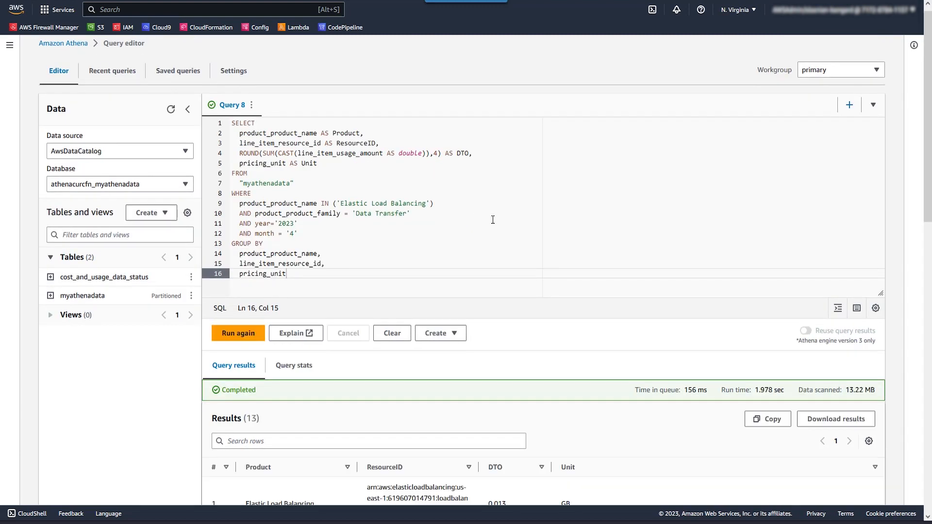
scroll("down", 3)
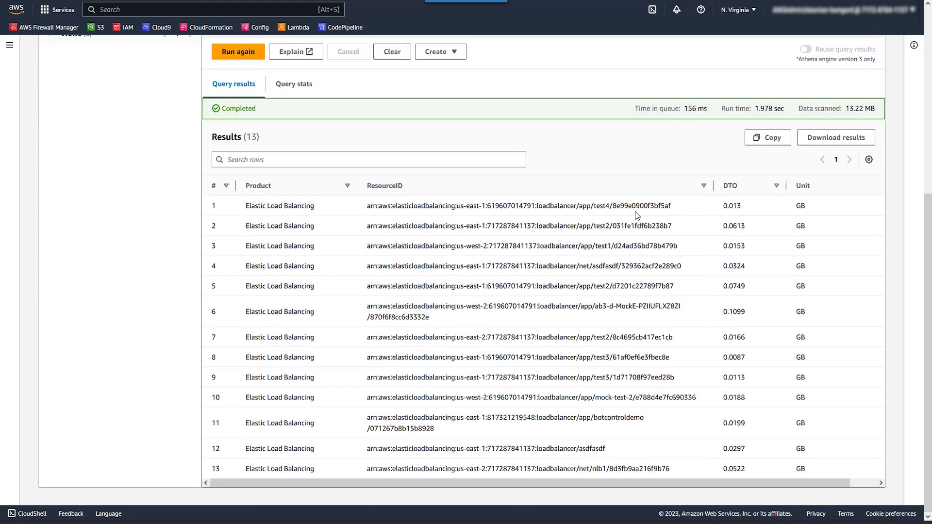
mouse_move(359, 454)
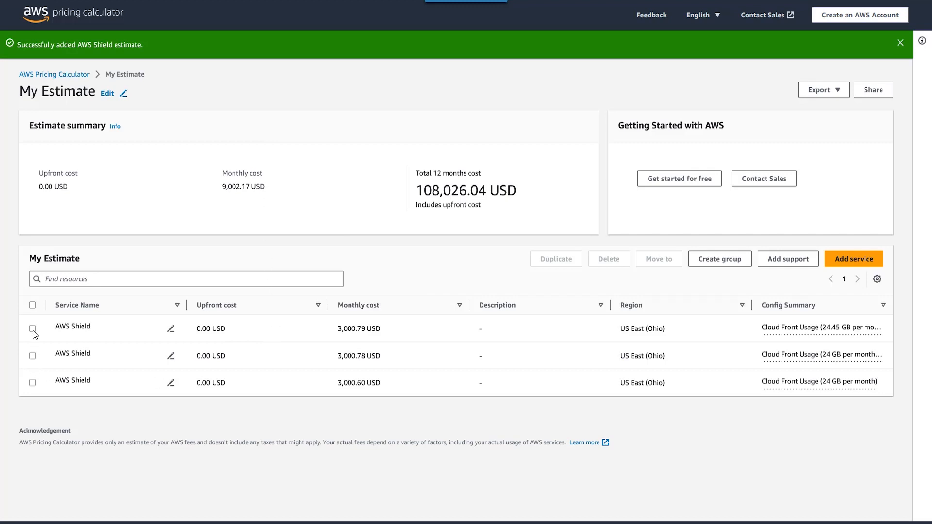
Delete the two duplicate AWS Shield rows, leaving one at 3,000.60 USD, and reopen it for editing.
left_click(33, 329)
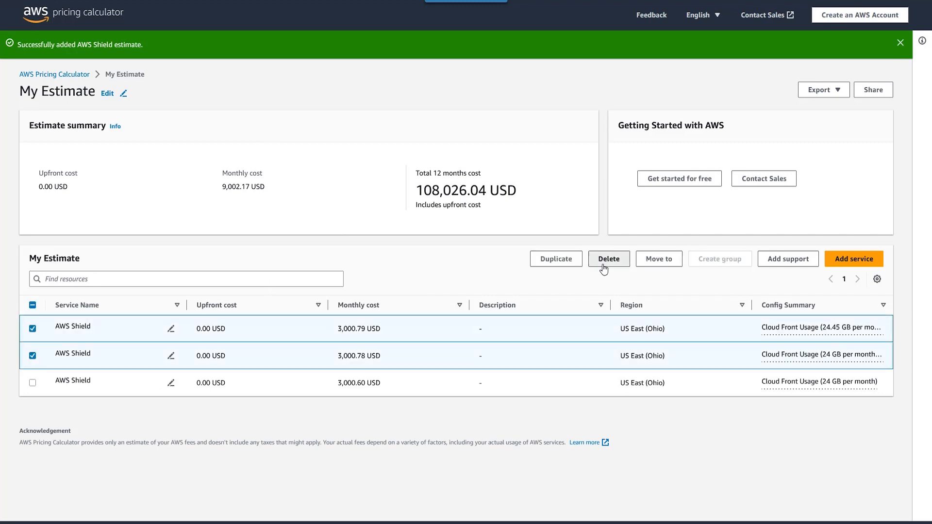
left_click(608, 258)
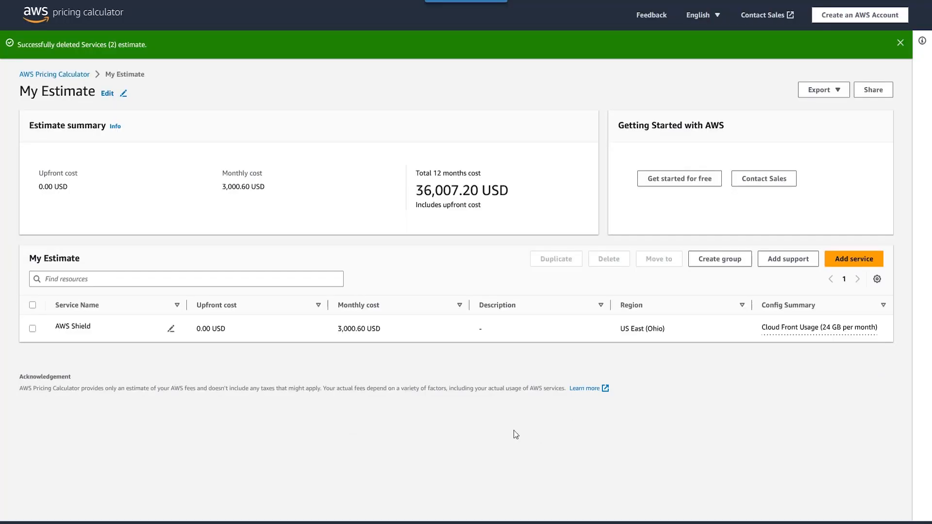
left_click(171, 330)
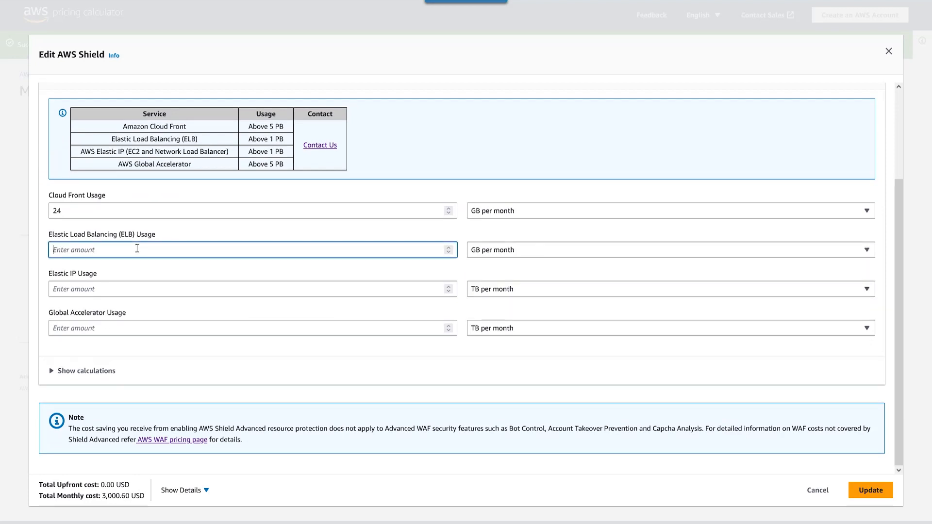
Add 1 GB per month of ELB usage to the Shield estimate and update it to 3,000.65 USD.
type("1")
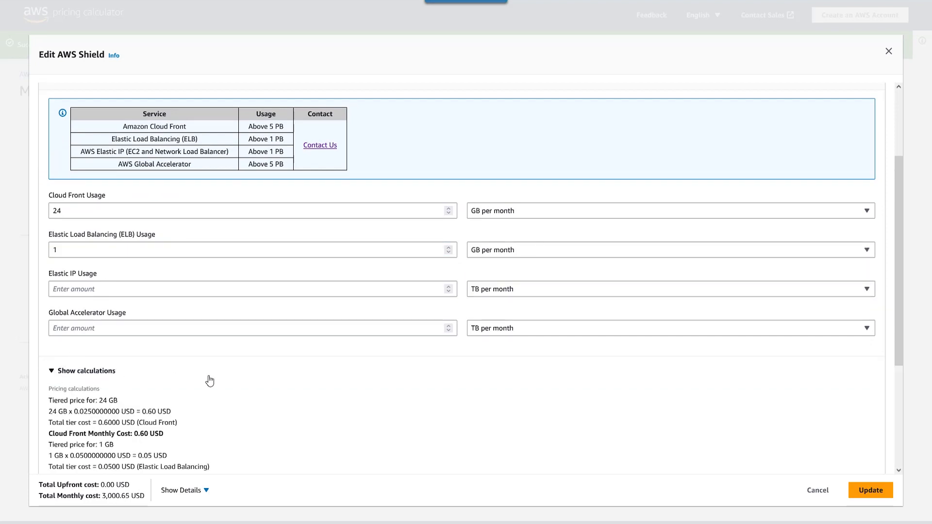
scroll("down", 3)
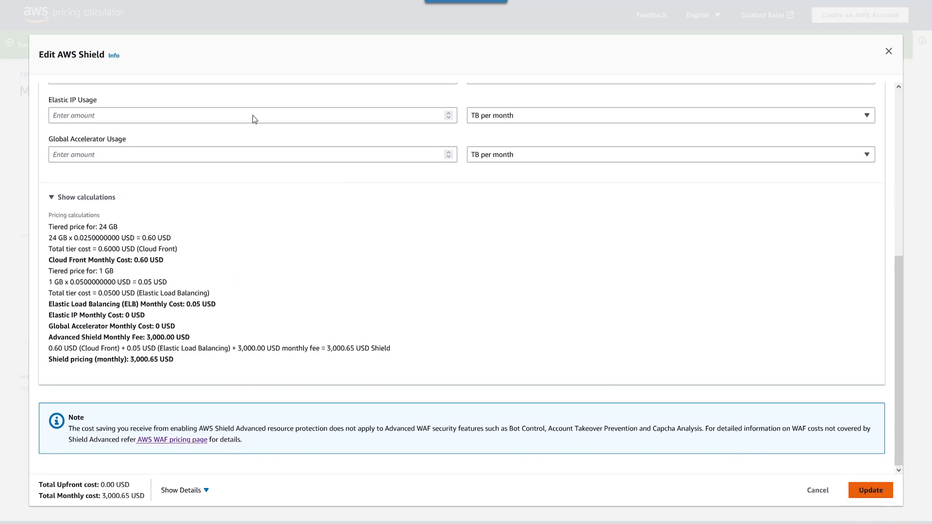
left_click(870, 490)
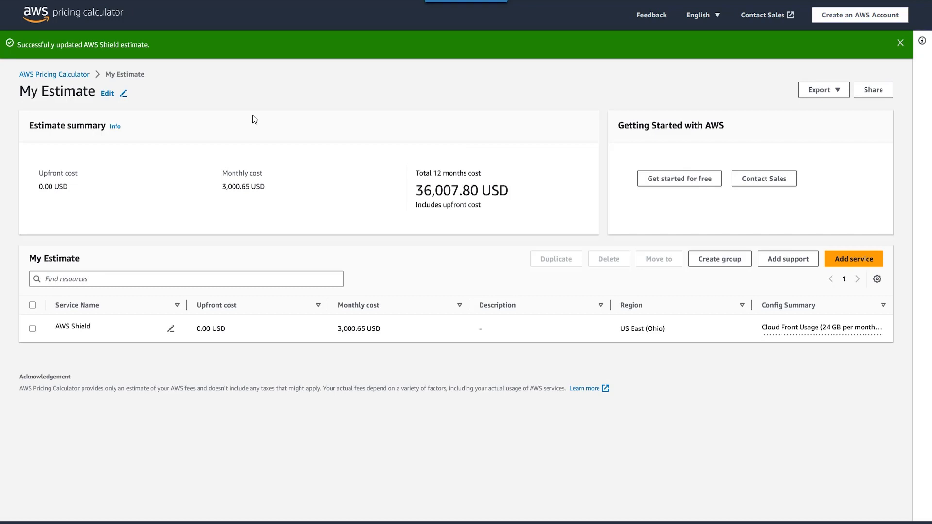
mouse_move(300, 189)
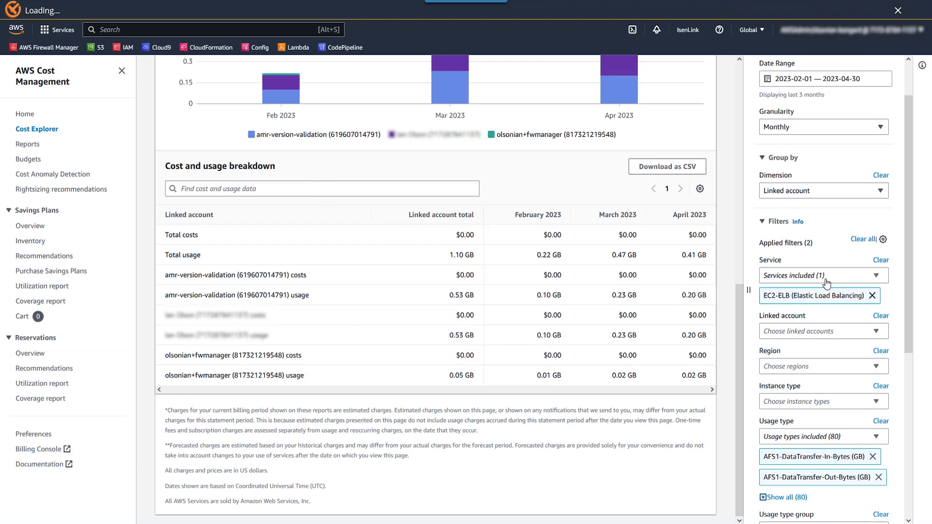
mouse_move(829, 281)
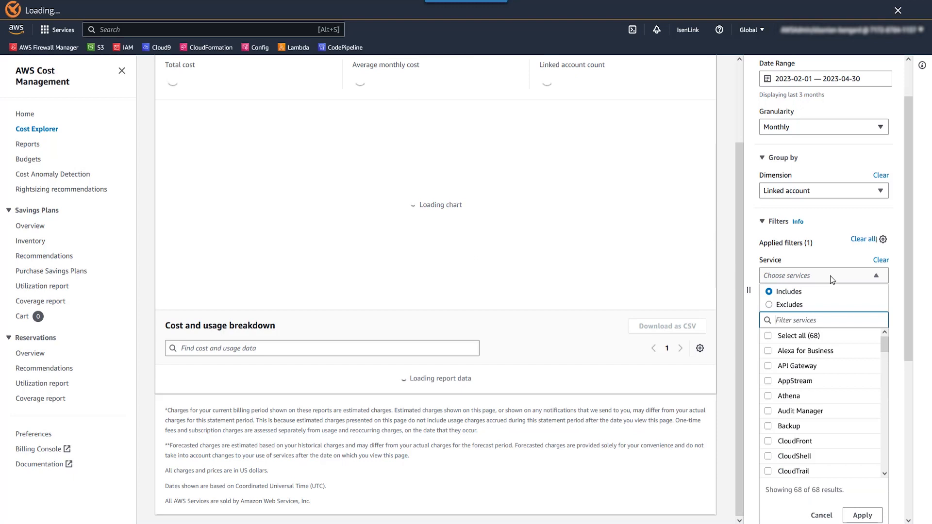
Filter the Cost Explorer Service list to EC2-Instances data transfer, totalling 0.67 GB.
type("ec2")
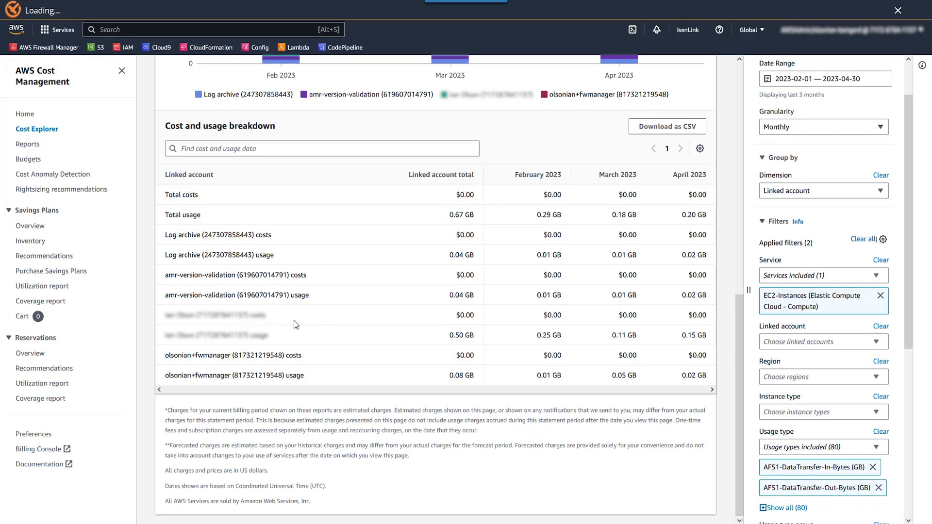
mouse_move(710, 340)
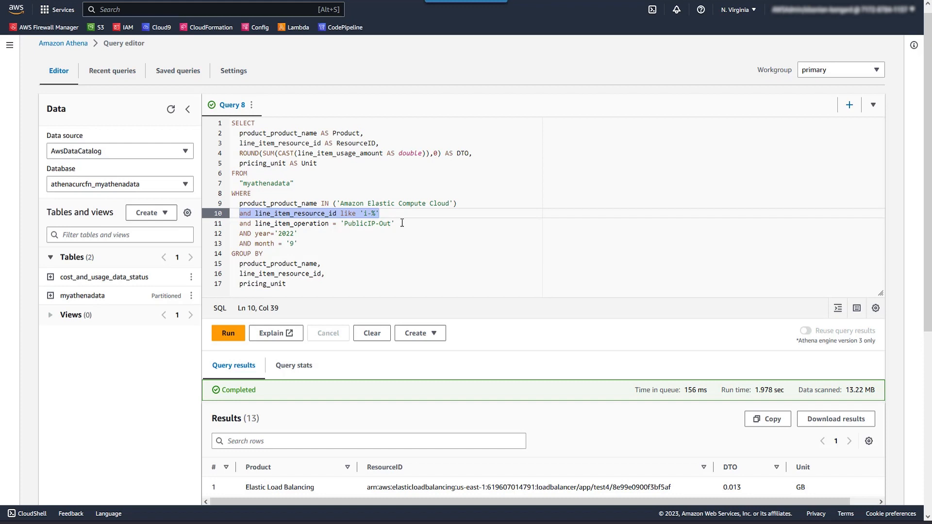
Run the EC2 public-IP data-transfer query and review the eleven instances, two at 2.0 GB.
left_click(396, 223)
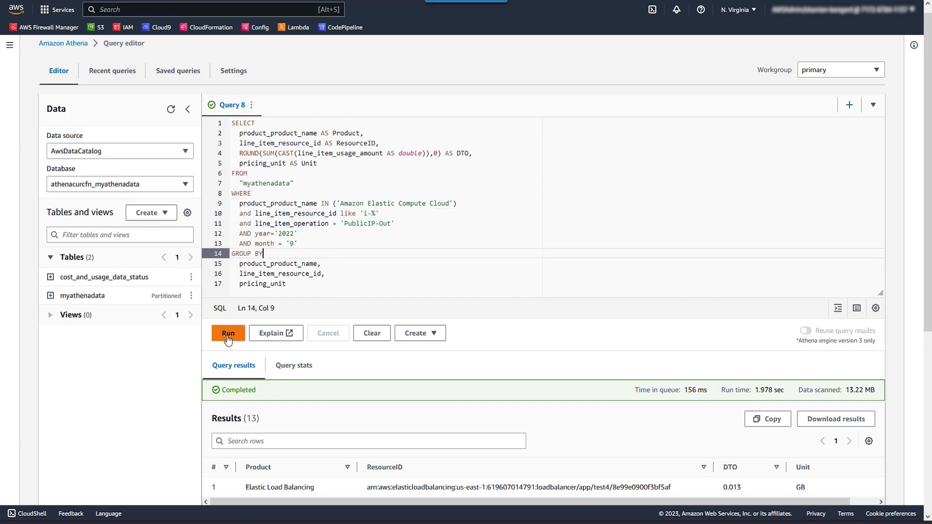
left_click(227, 333)
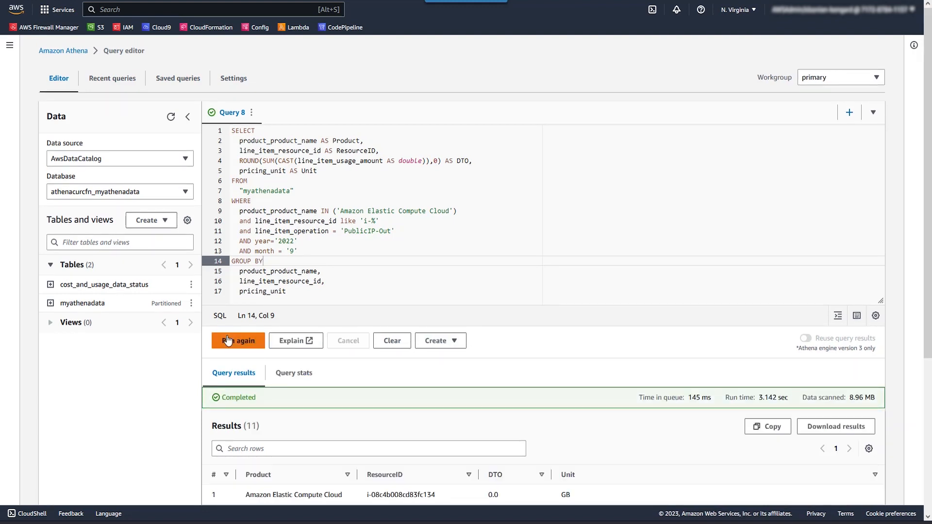
scroll("down", 3)
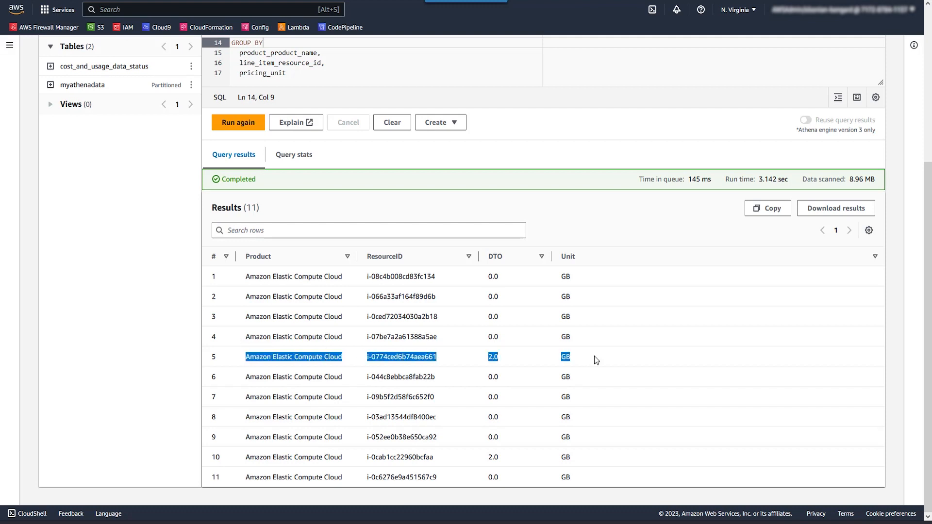
mouse_move(243, 462)
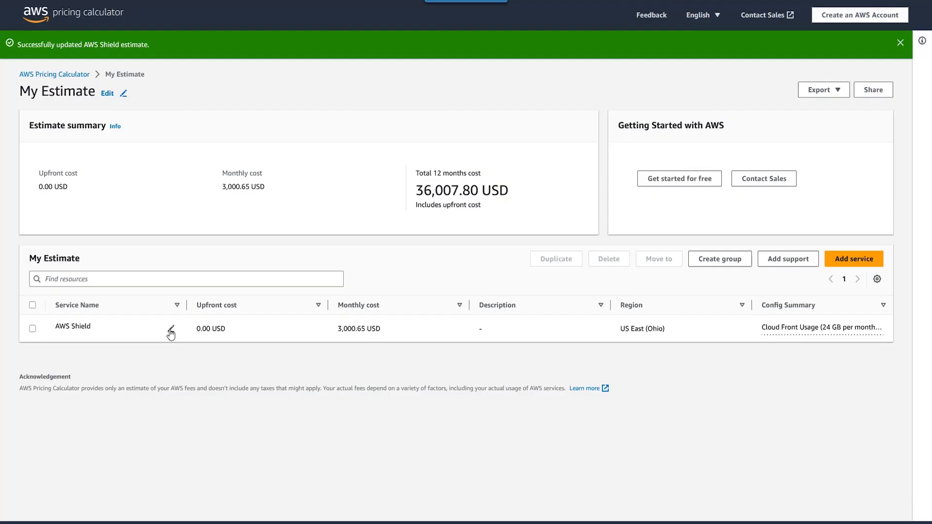
Add 2 GB per month of Elastic IP usage to the Shield estimate and update it to 3,000.75 USD.
left_click(170, 330)
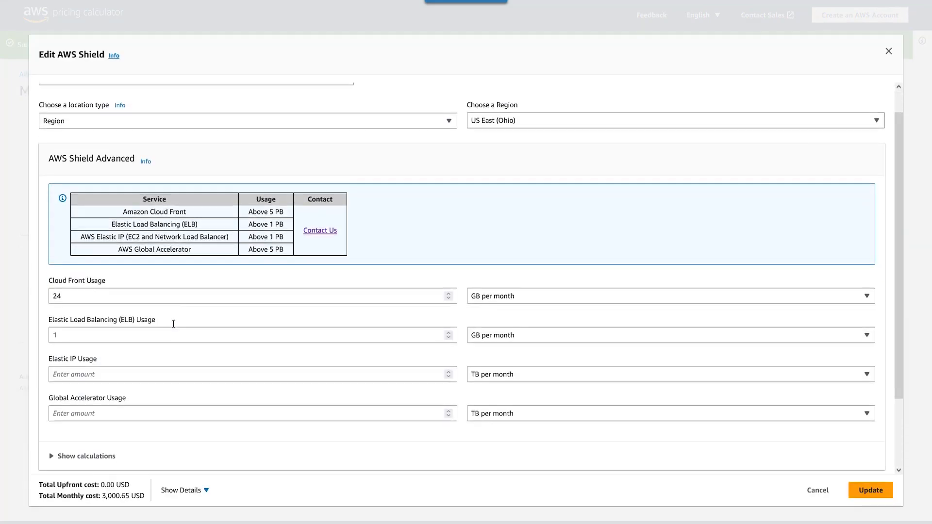
scroll("down", 3)
type("2")
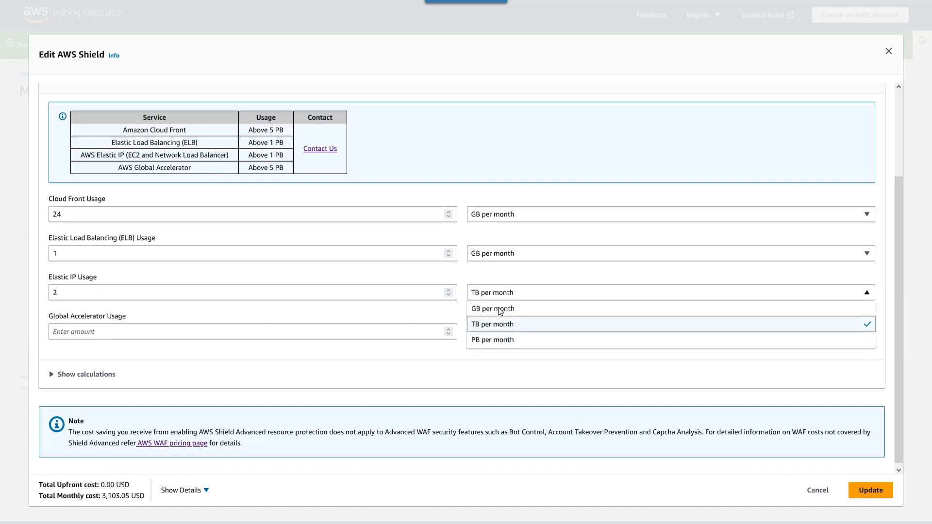
left_click(492, 308)
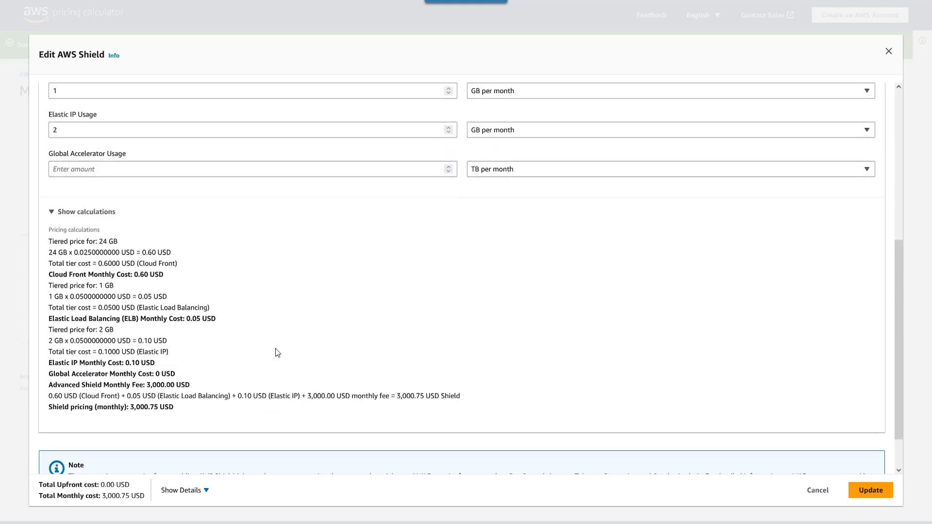
left_click(870, 490)
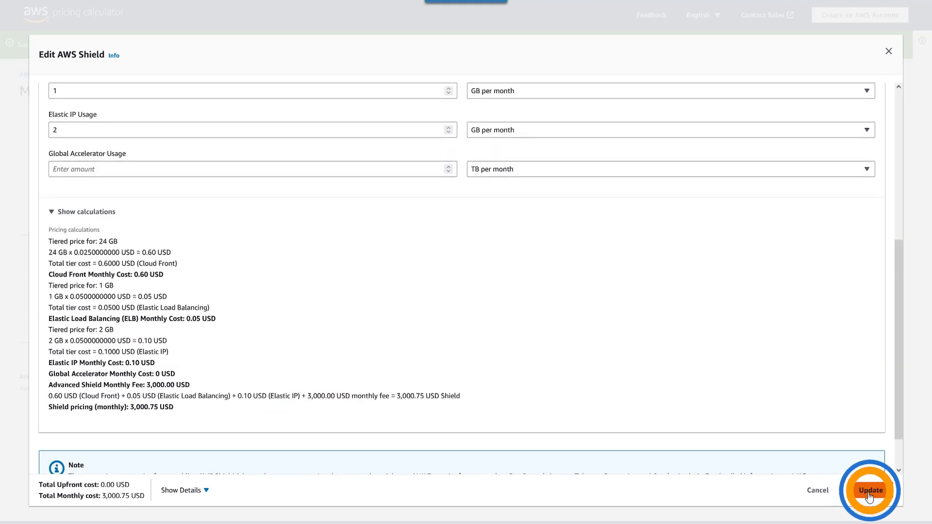
left_click(870, 490)
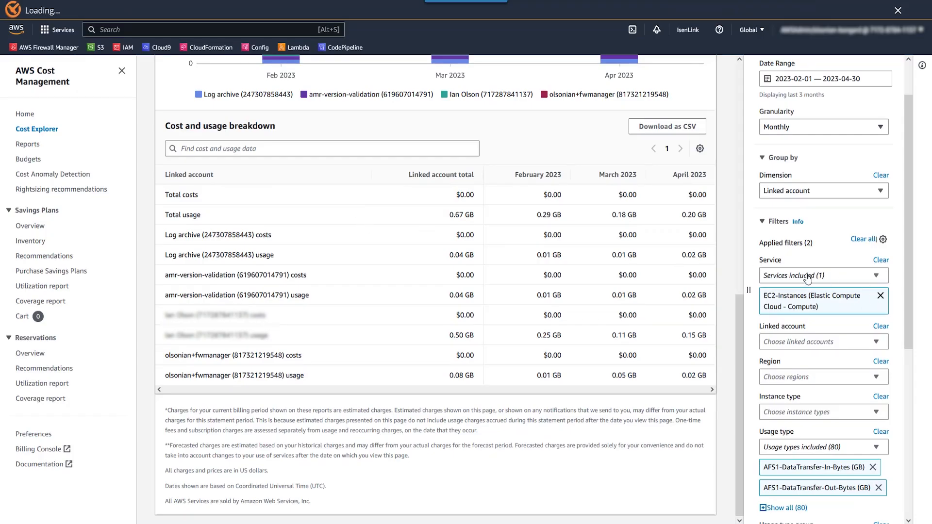
Filter Cost Explorer to the Global Accelerator service ($53.40) and choose its usage type.
left_click(881, 295)
type("accelerator")
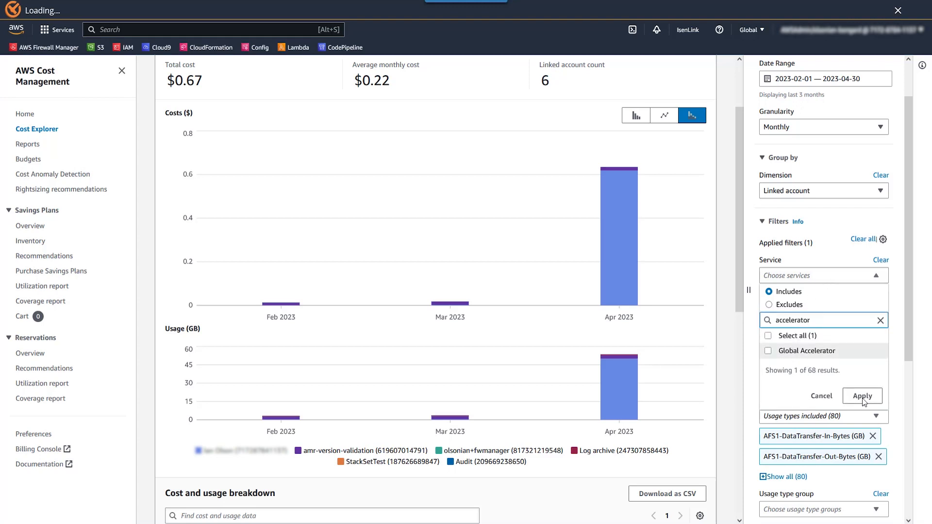
left_click(862, 396)
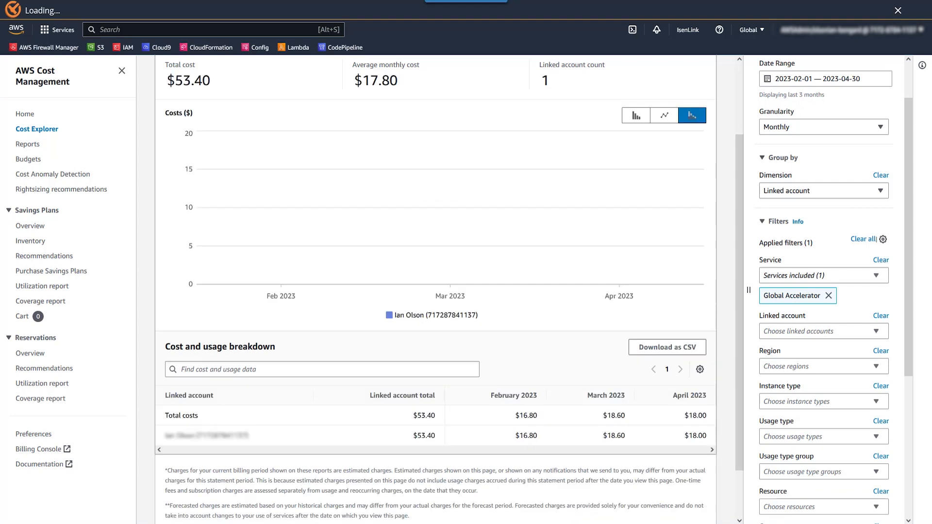
left_click(822, 436)
type("OUT-Bytes")
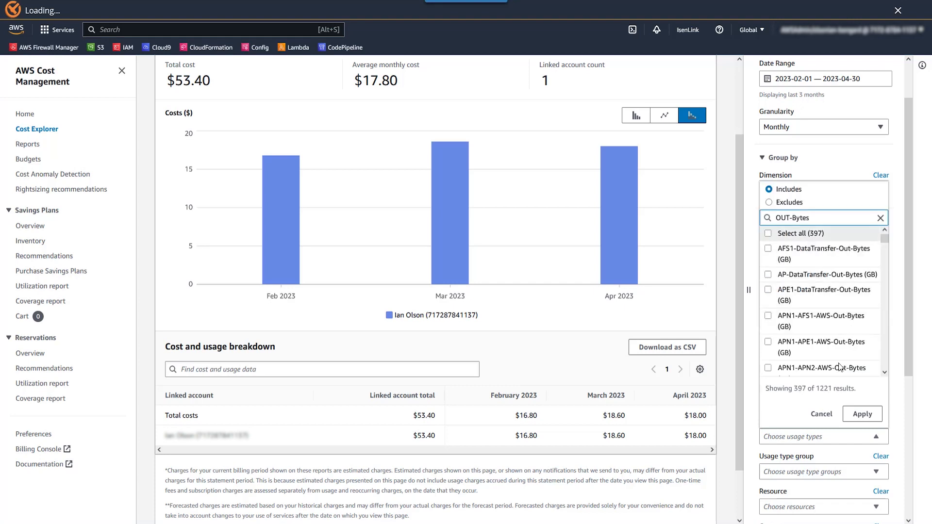
left_click(862, 414)
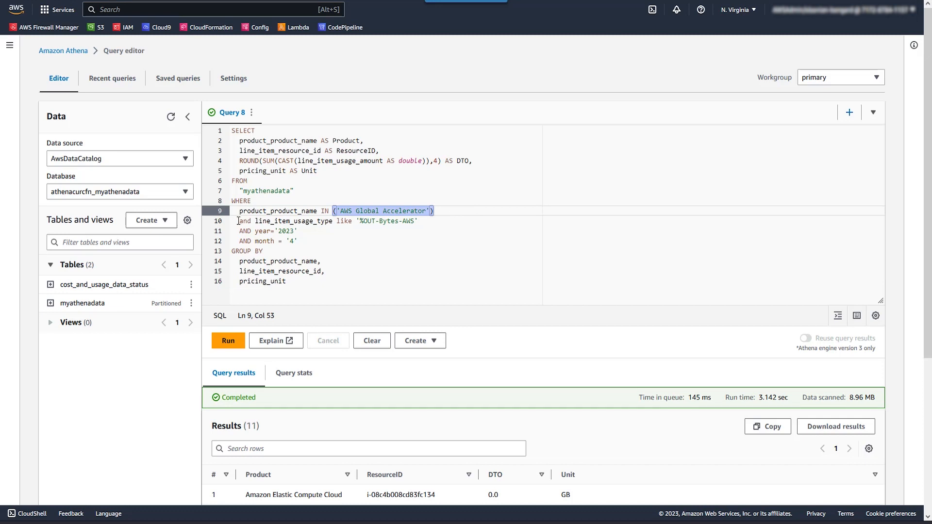
Retarget the Athena WHERE clause to AWS Global Accelerator OUT-Bytes usage and run it.
left_click(417, 220)
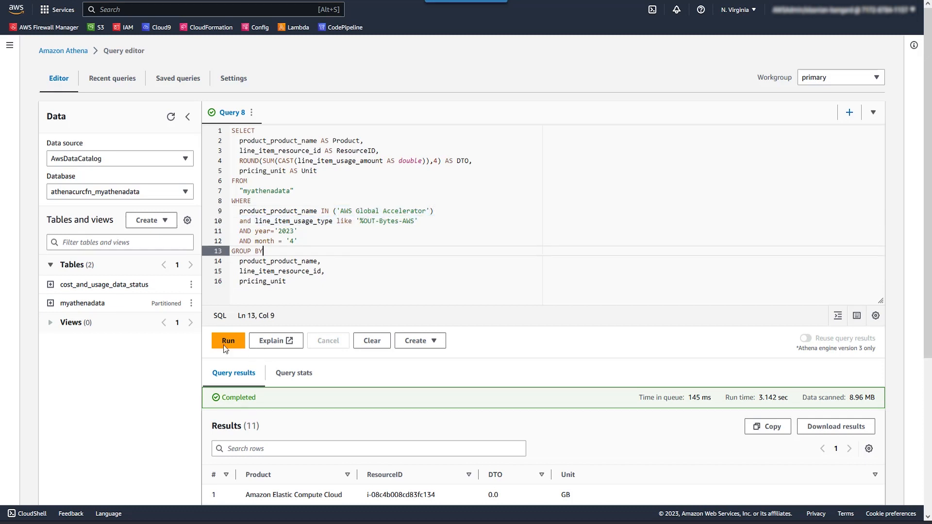
left_click(228, 341)
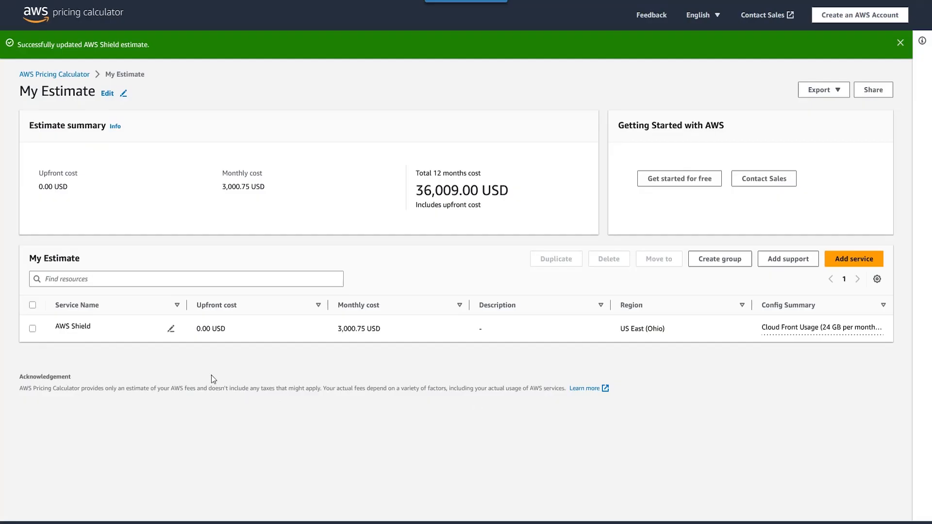
Add 1 GB per month of Global Accelerator usage to the Shield estimate and update it to 3,000.78 USD.
left_click(171, 330)
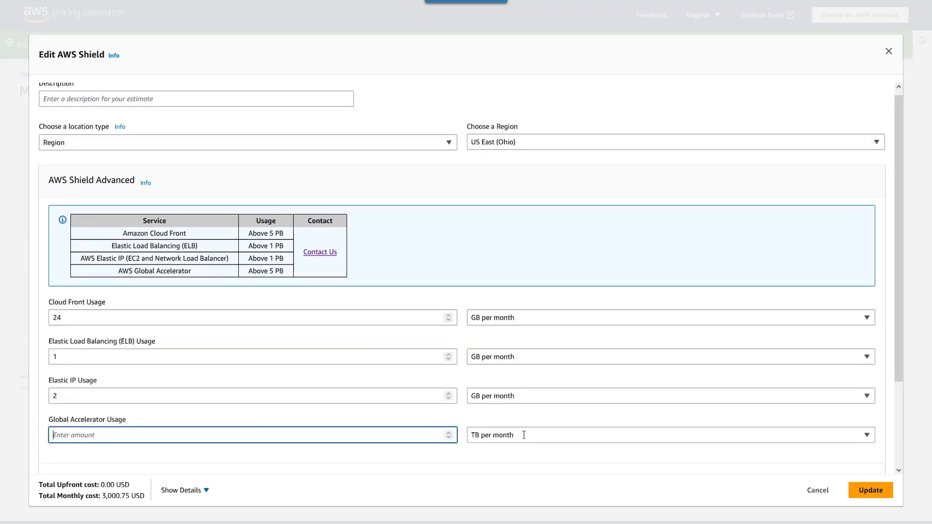
left_click(667, 436)
type("1")
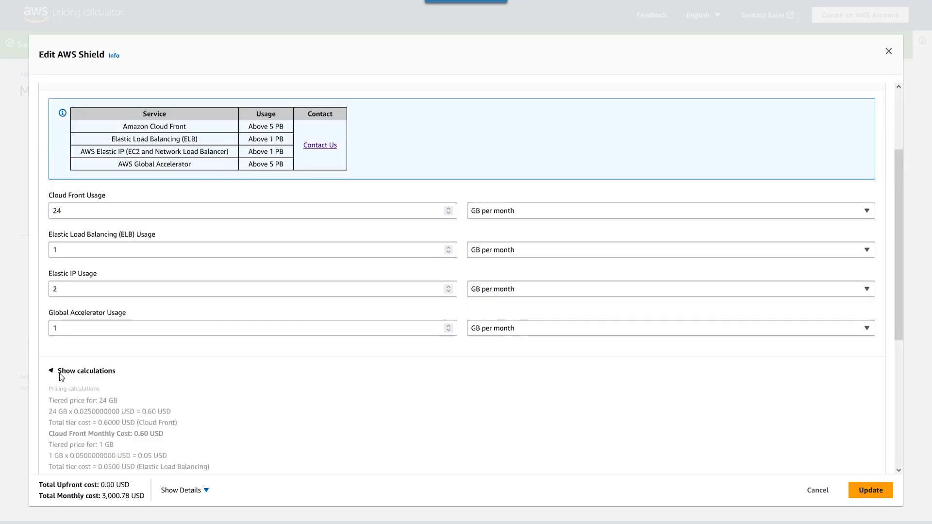
scroll("down", 3)
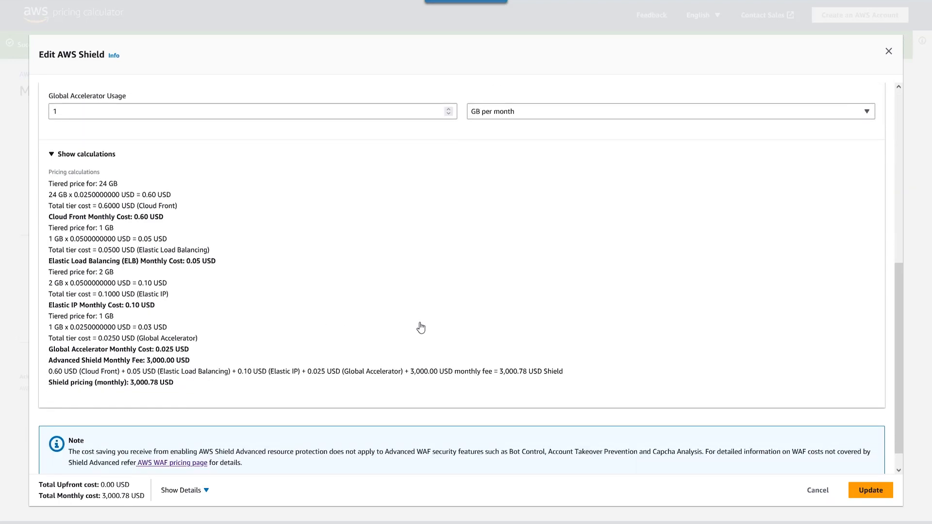
left_click(870, 490)
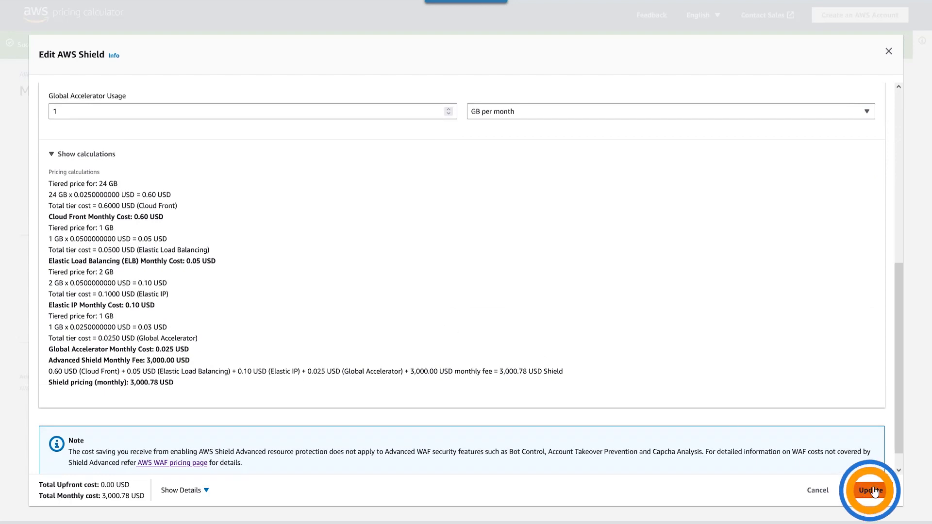
left_click(868, 489)
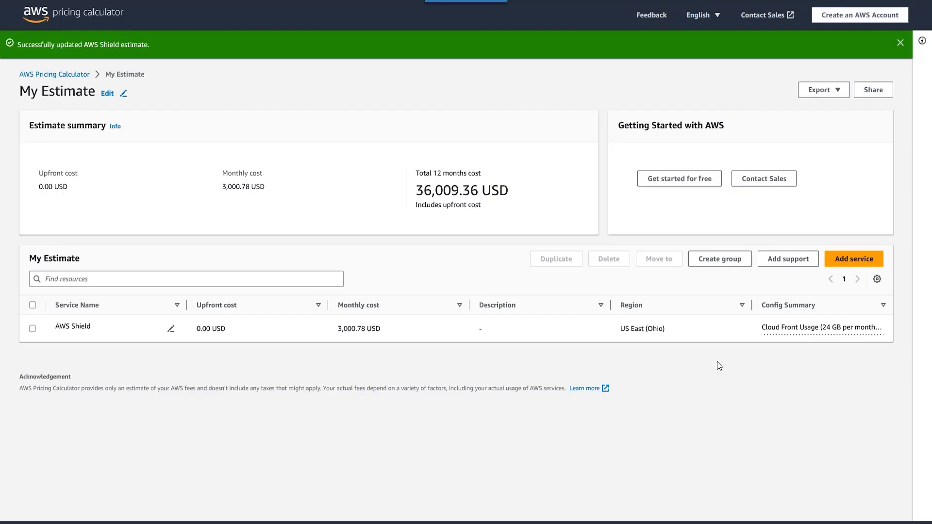
mouse_move(814, 335)
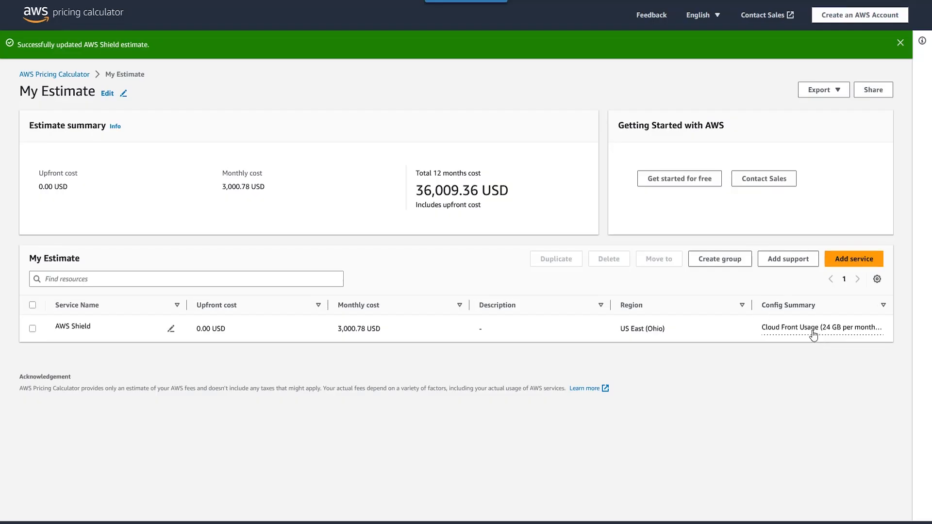
Show the Shield Config Summary listing CloudFront 24 GB, ELB 1 GB, Elastic IP 2 GB, Global Accelerator 1 GB.
left_click(820, 328)
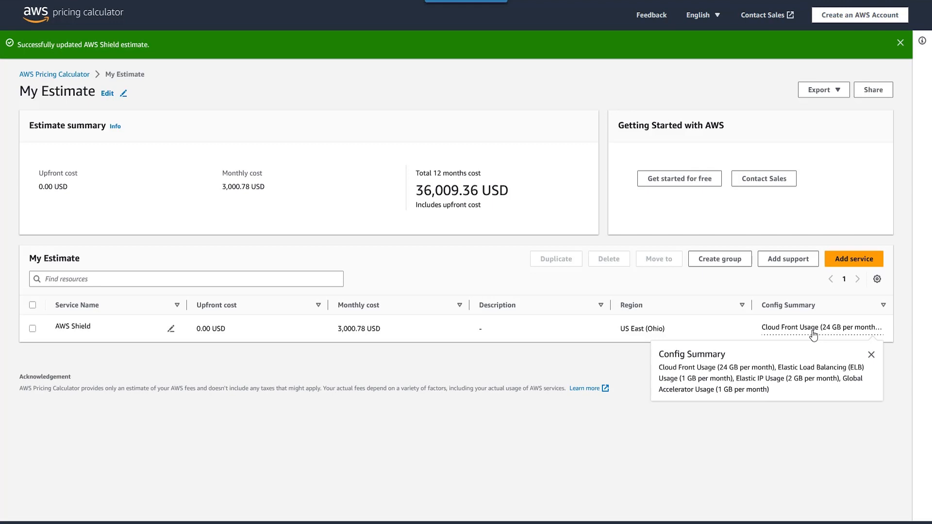
mouse_move(290, 119)
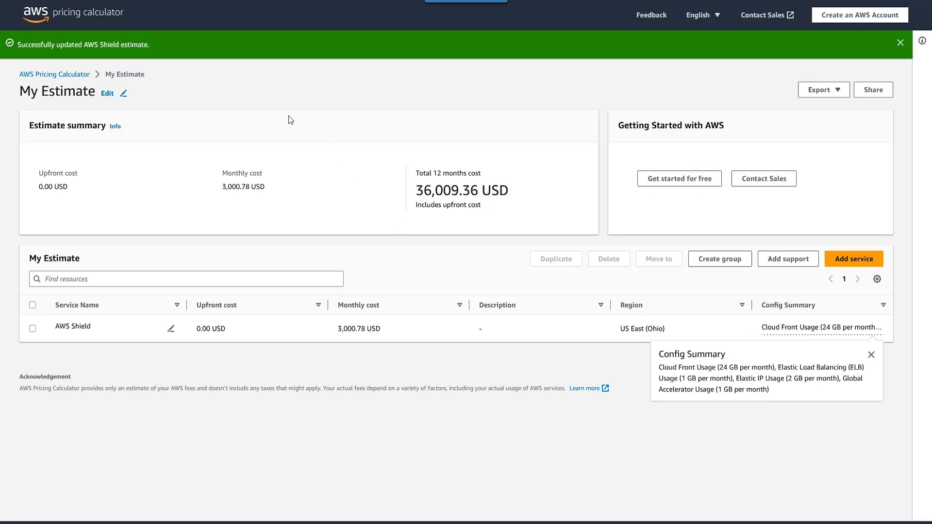